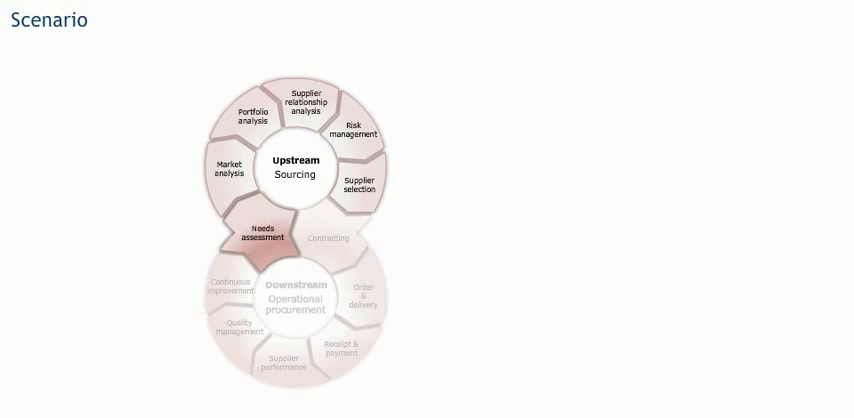
Step: Advance the slide animation so Supplier selection is highlighted and the other steps fade
click(360, 184)
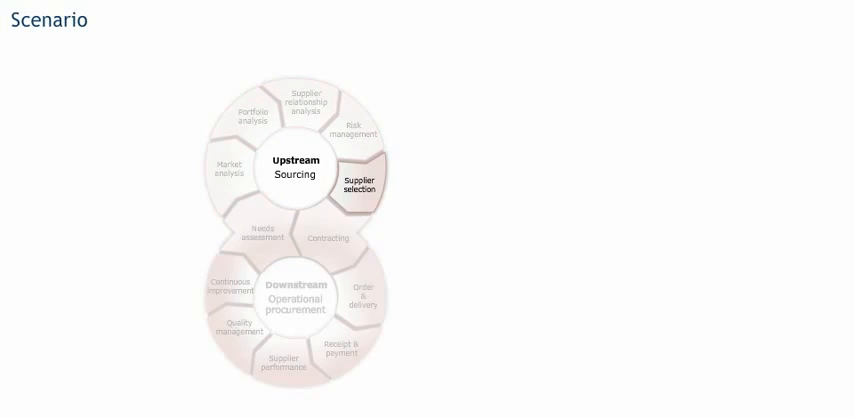